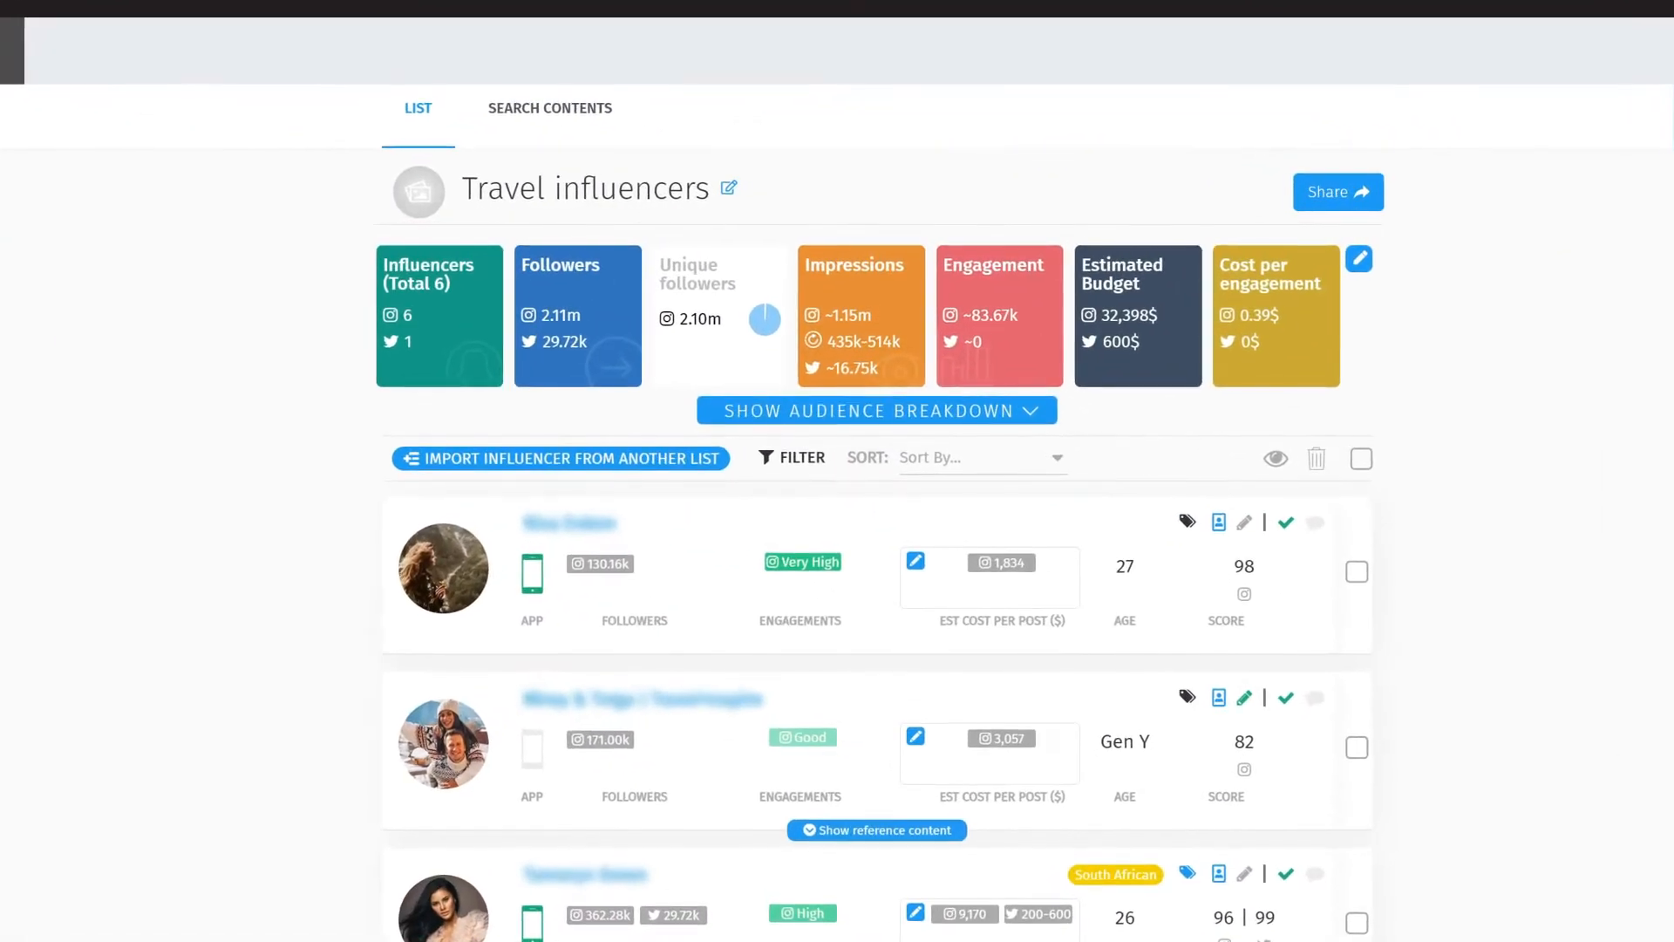
Show the list's audience breakdown and review gender, ages, top countries and suspicious followers charts
left_click(874, 410)
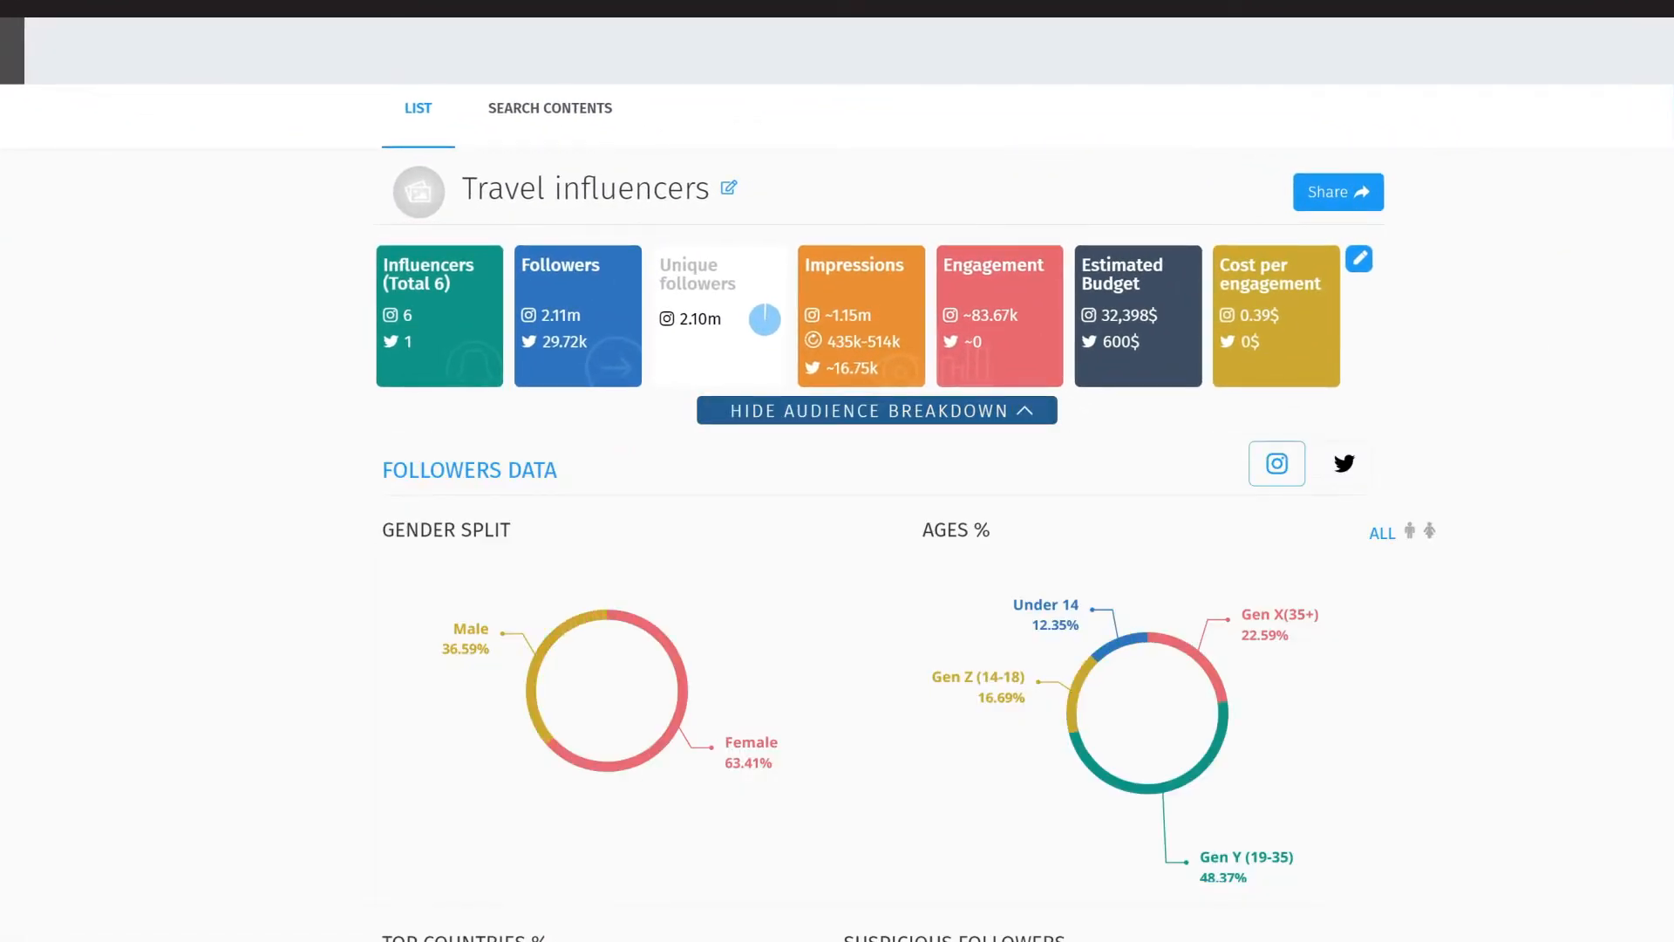
scroll("down", 3)
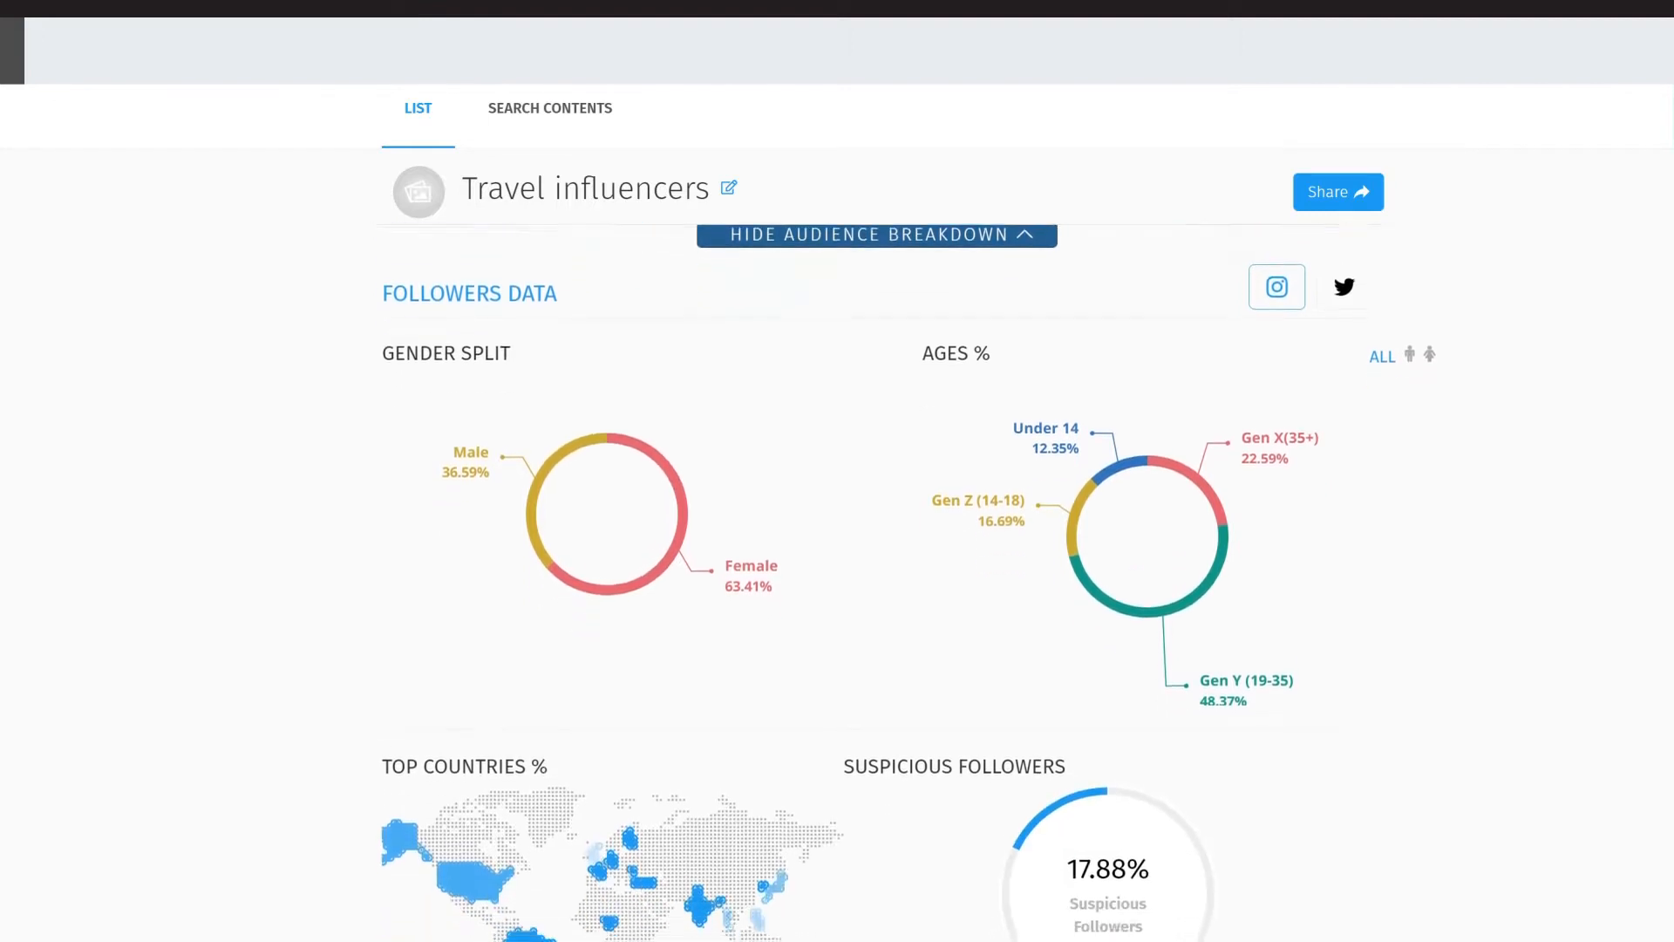
scroll("down", 3)
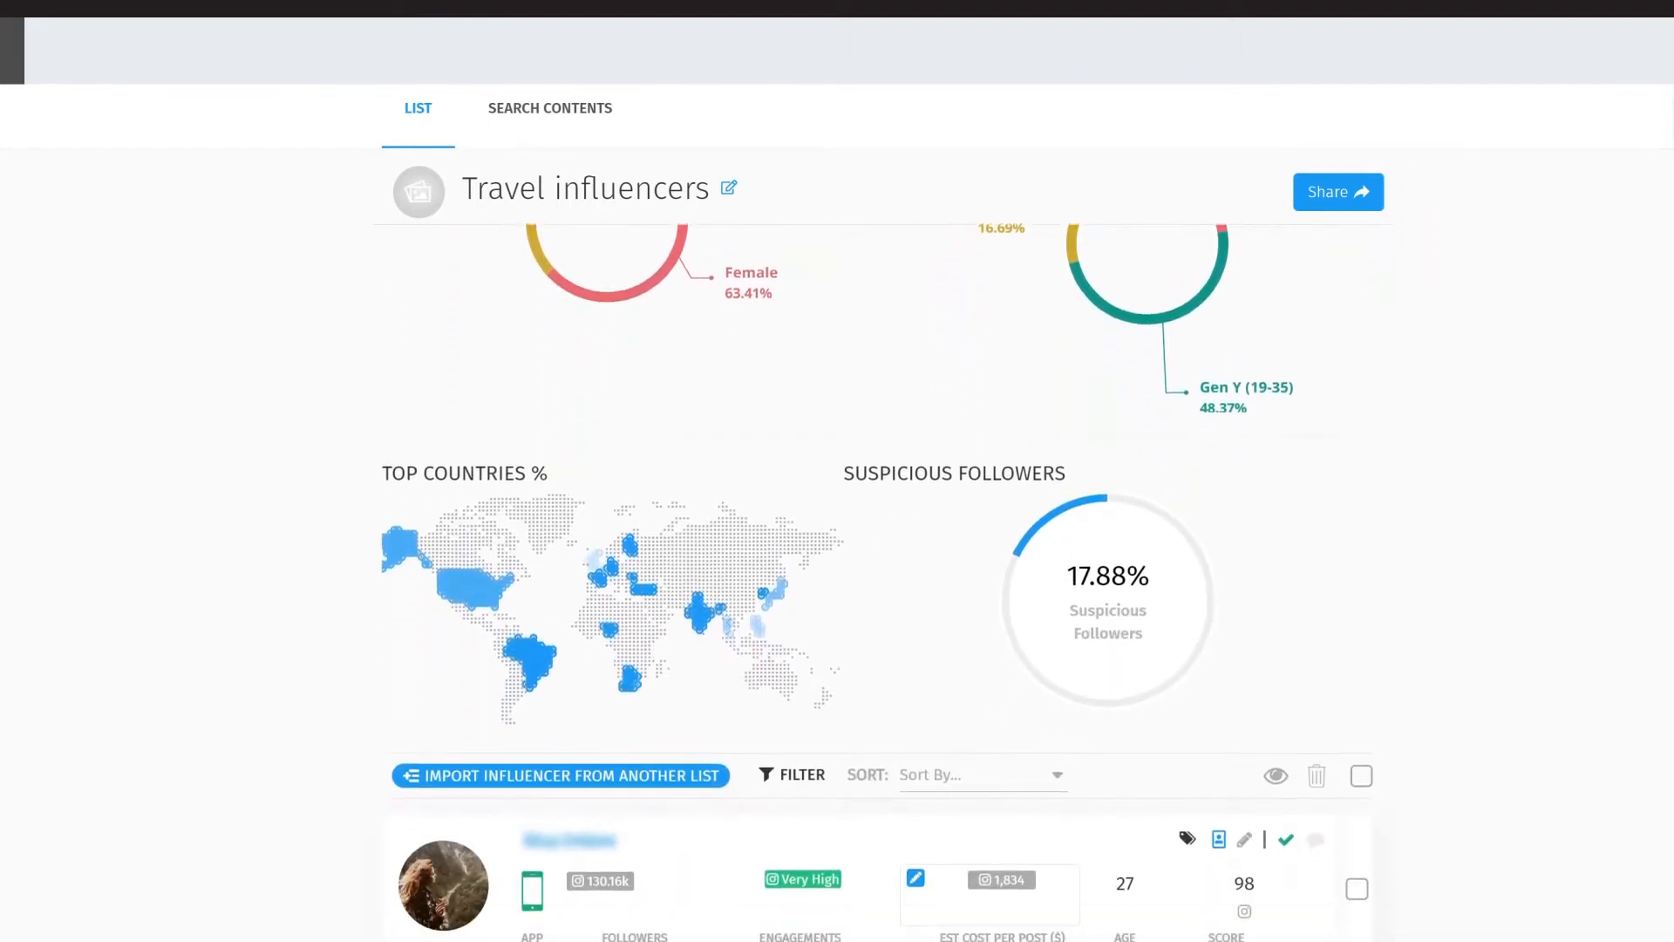
scroll("down", 3)
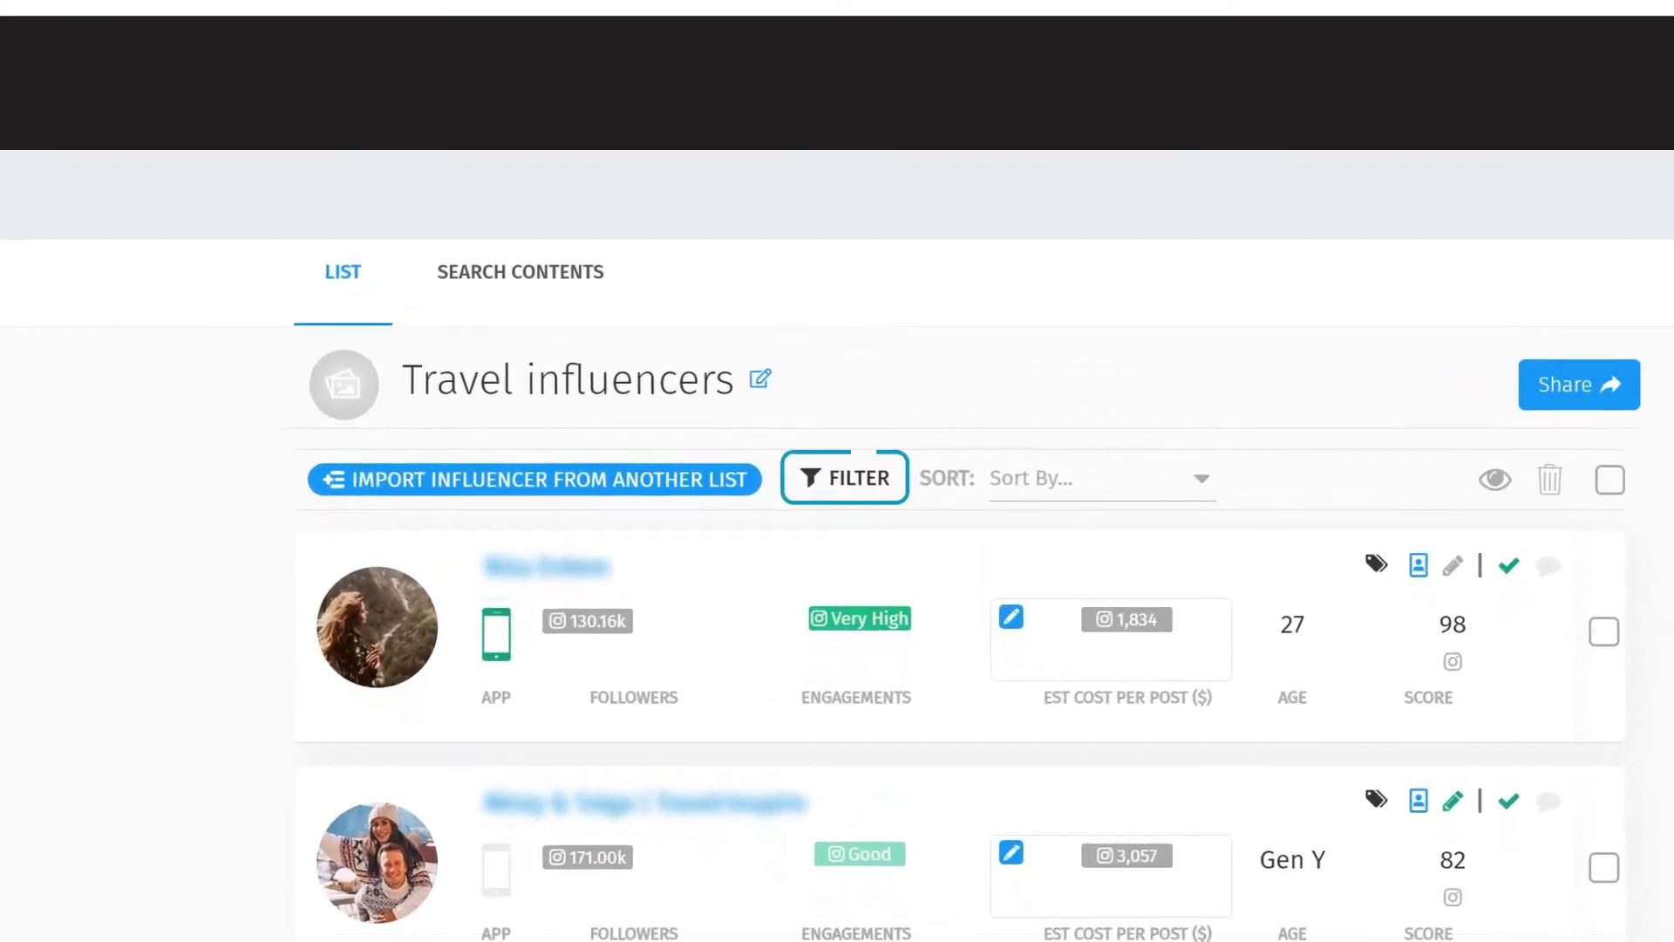
Filter the Travel influencers list to content using the #ad hashtag
left_click(844, 478)
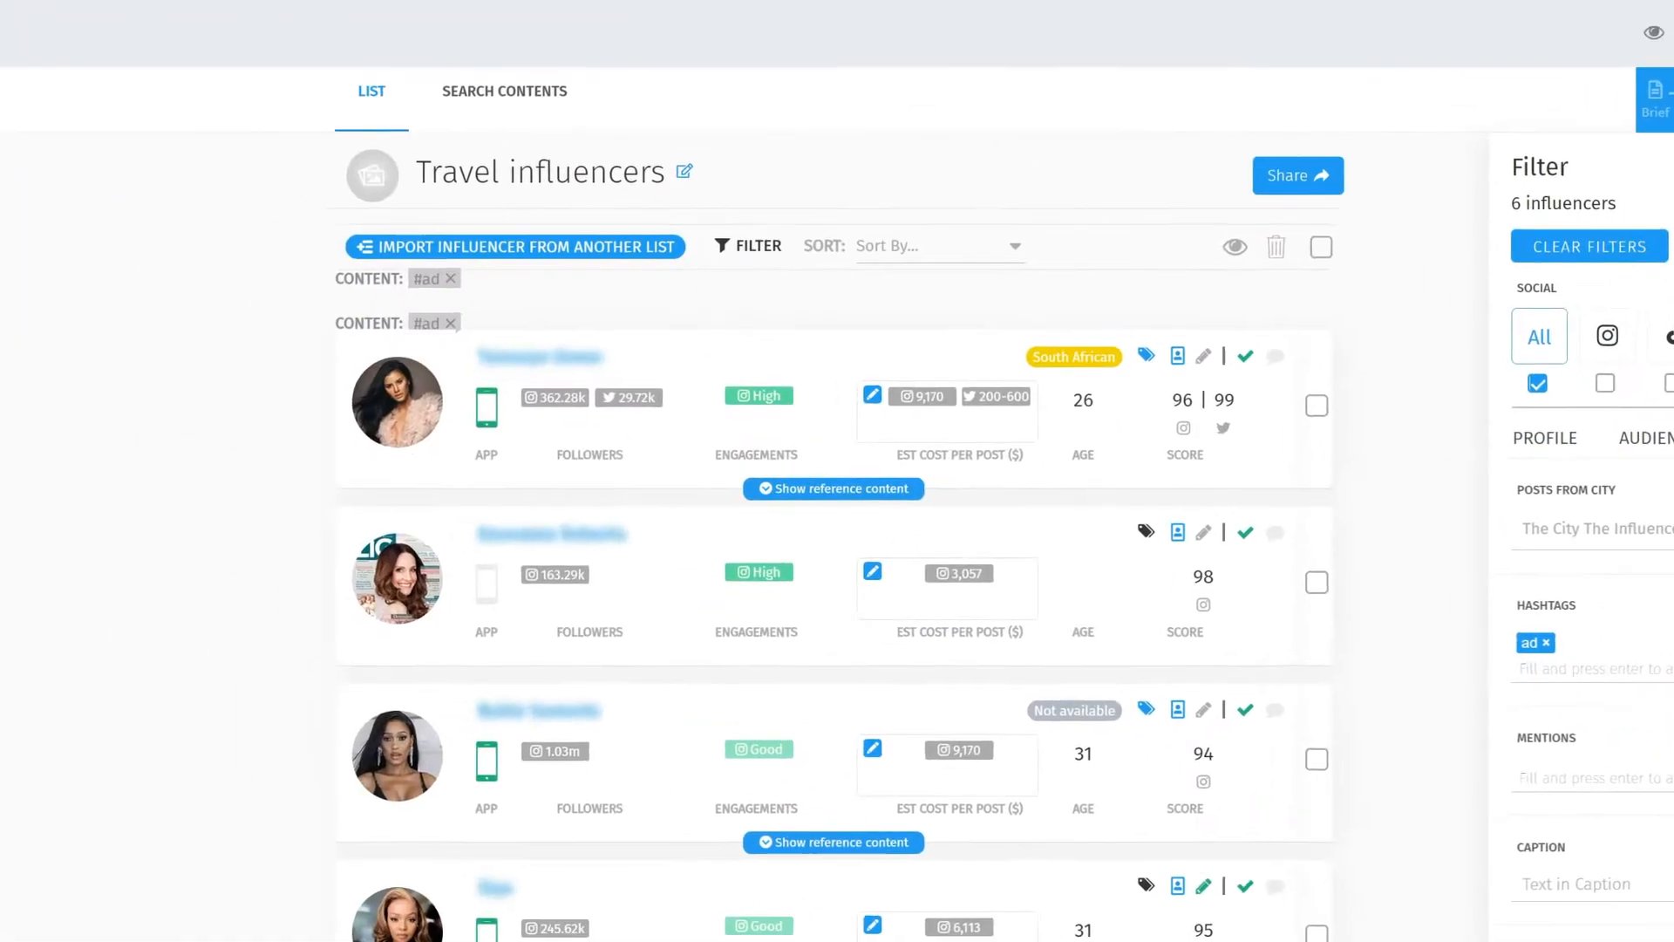
left_click(831, 488)
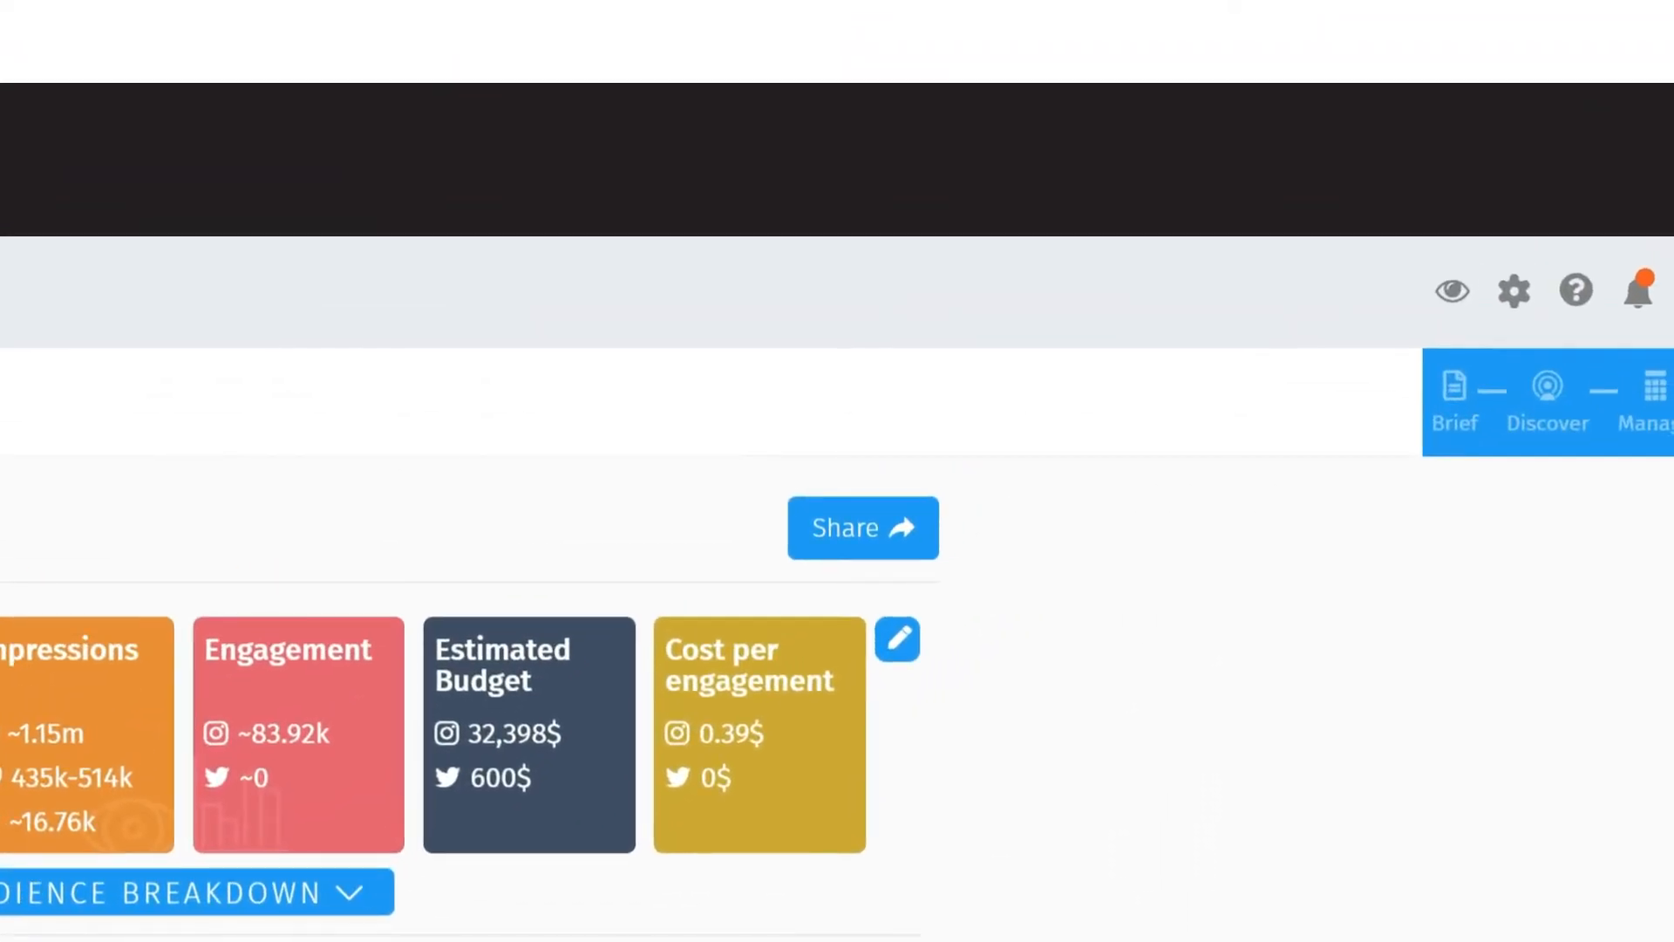
Review the Share List dialog's share link, KPIs to share and audience breakdown options
left_click(862, 526)
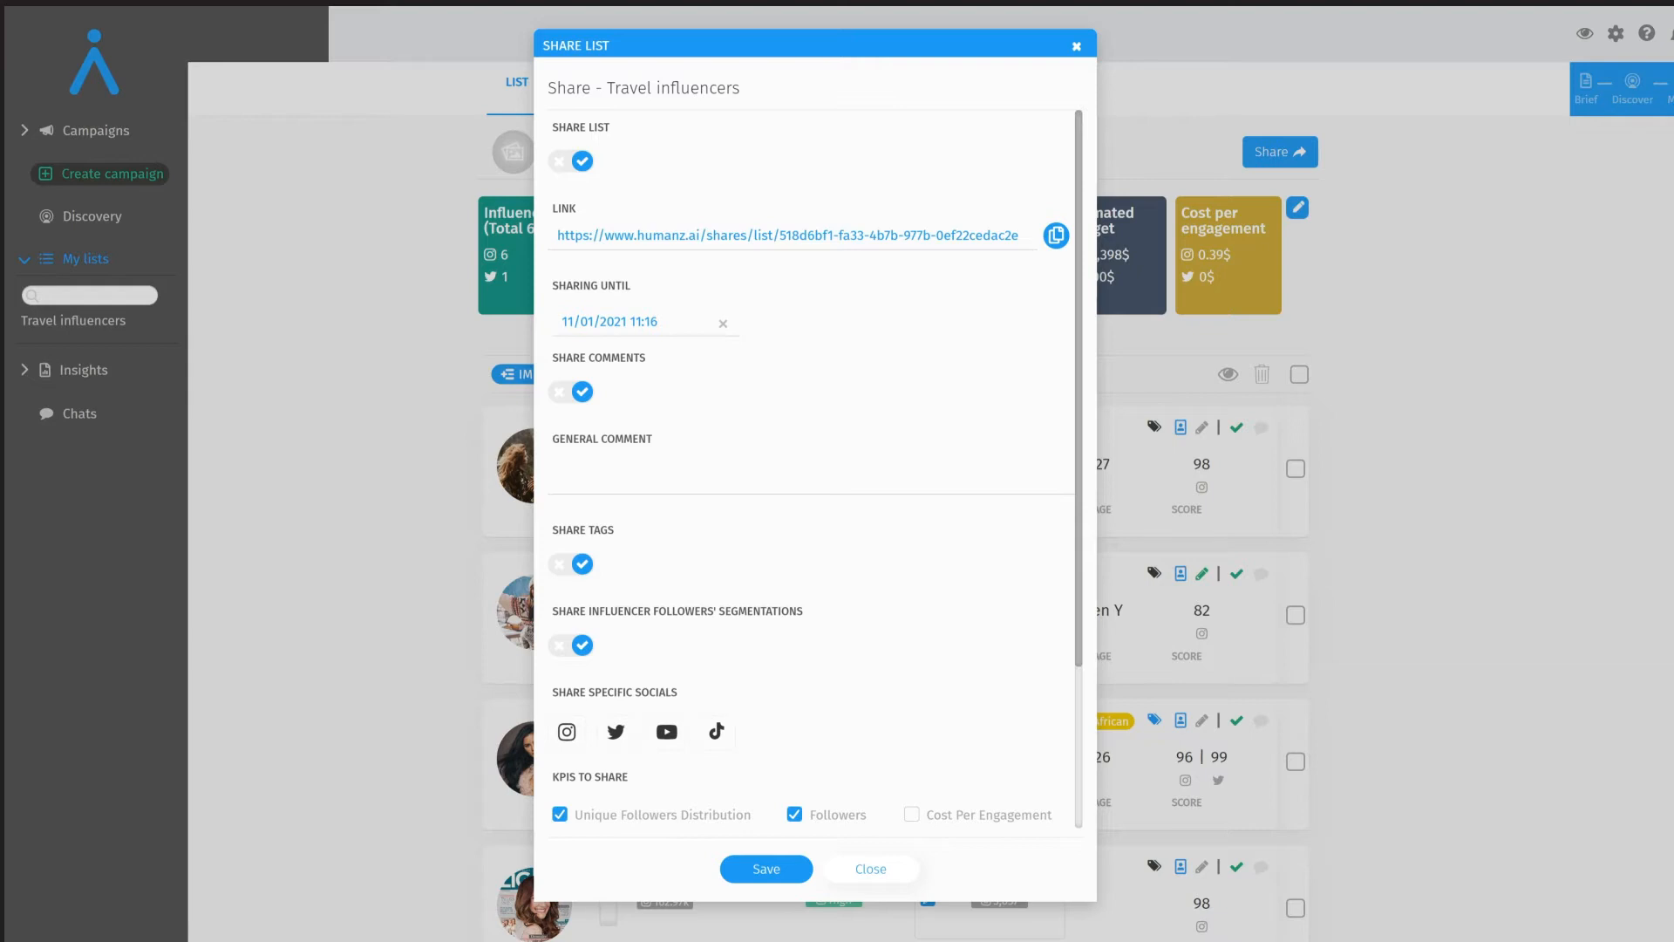
scroll("down", 3)
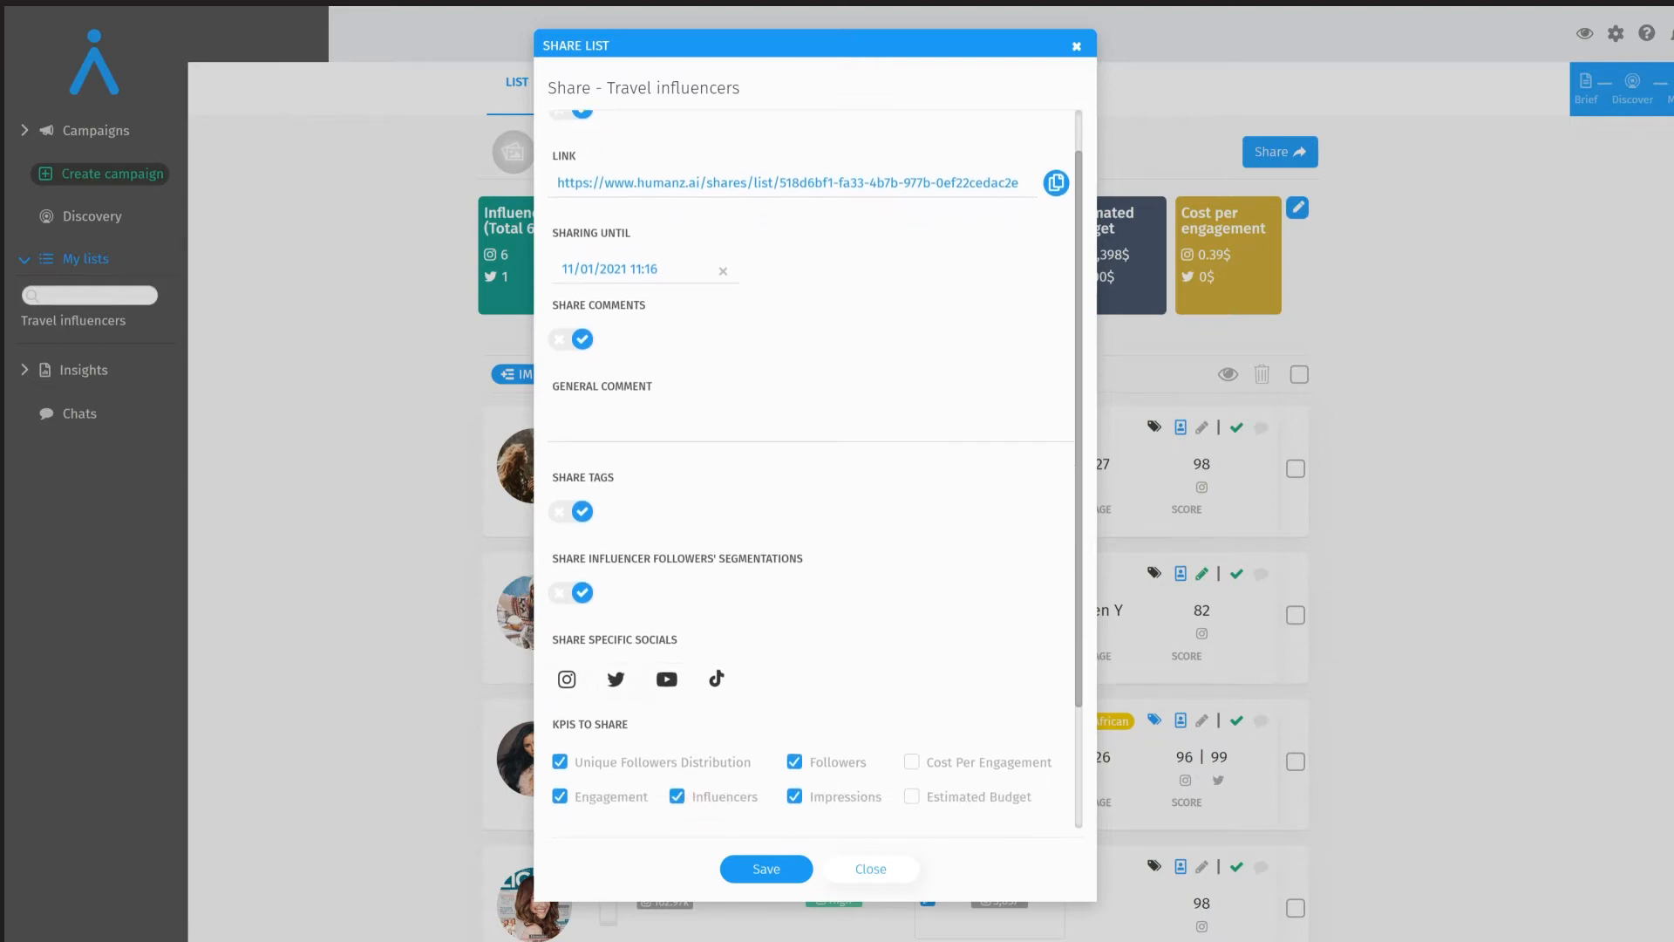
scroll("down", 3)
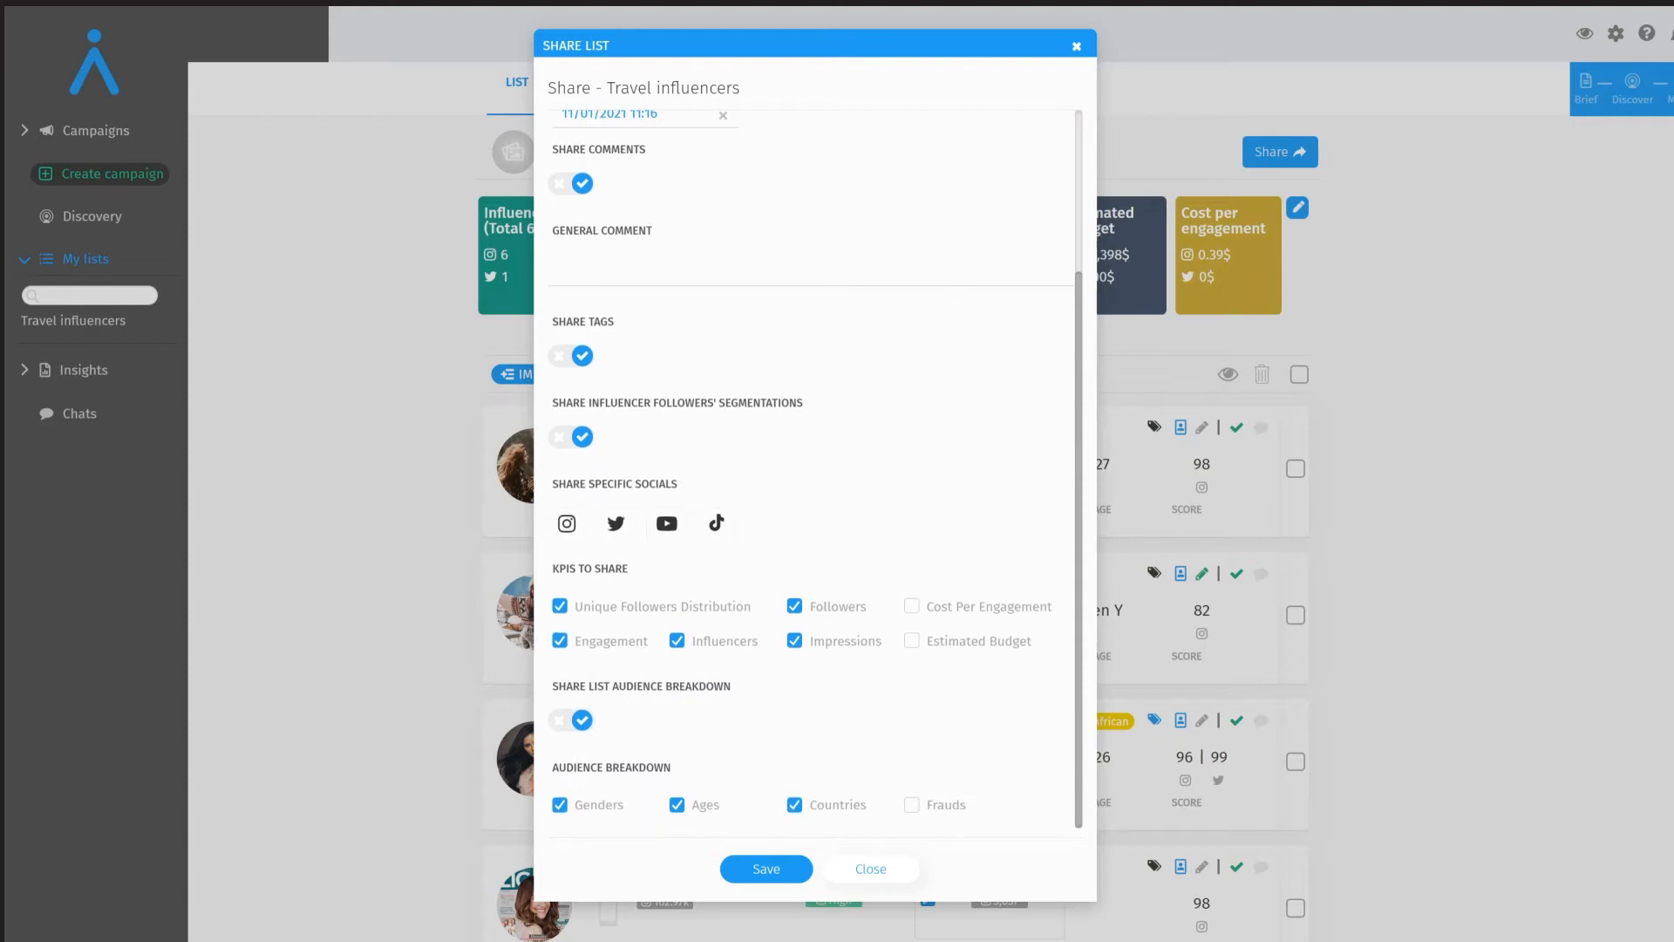
left_click(870, 868)
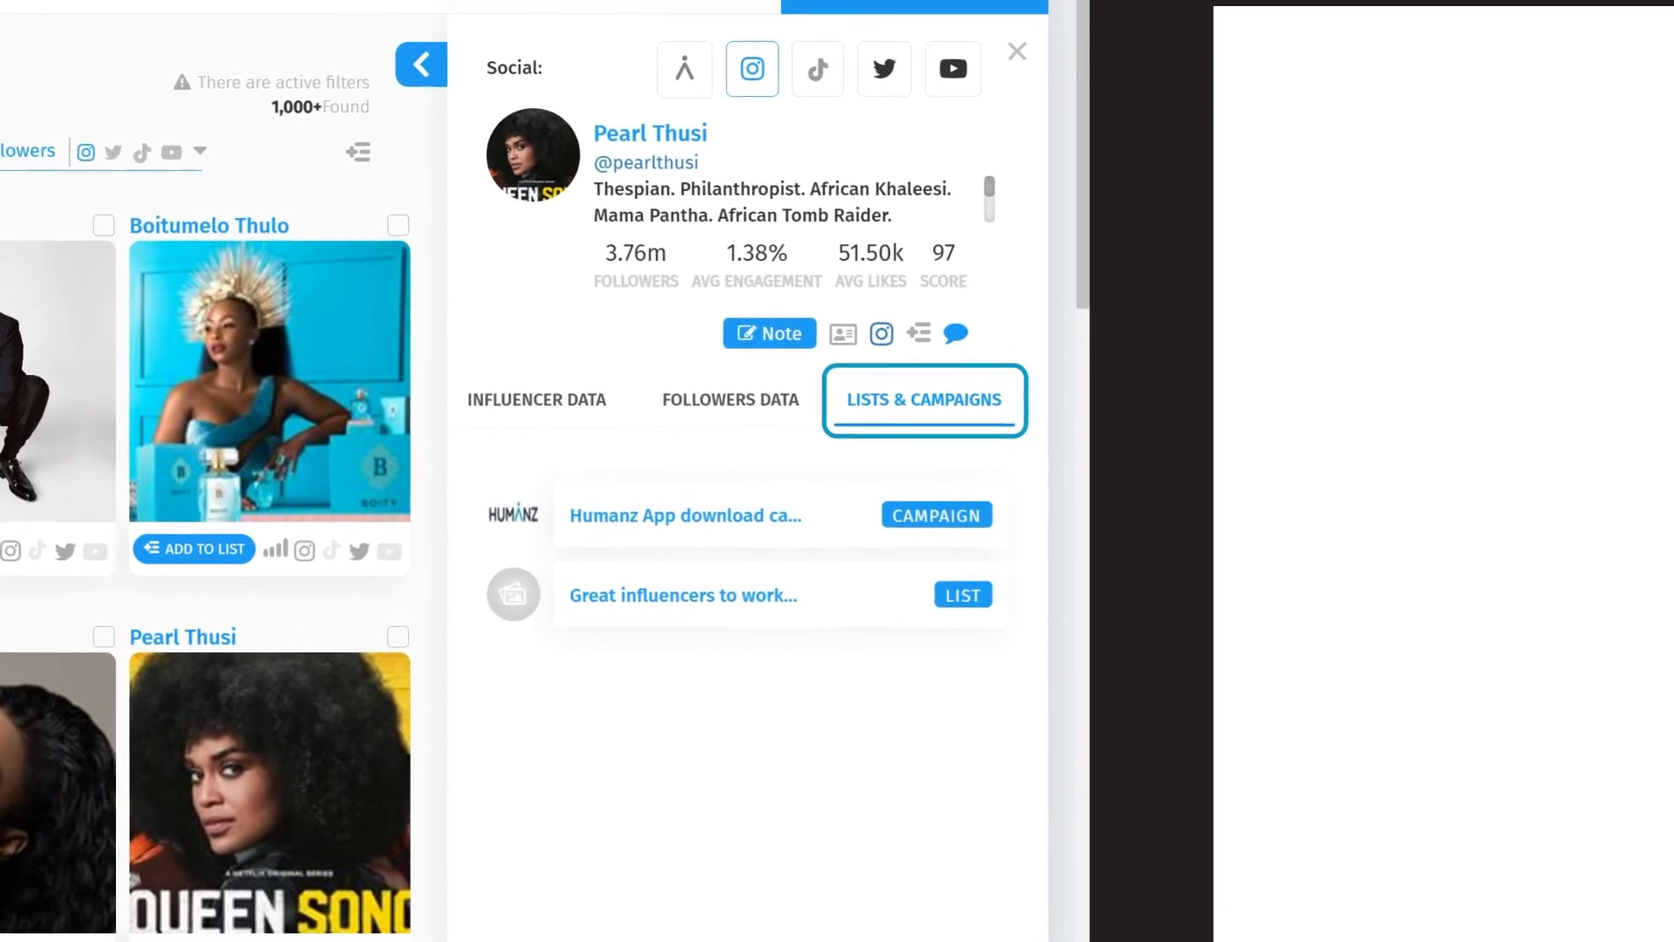
Close the influencer profile and expand My lists to reveal Travel influencers
left_click(1015, 50)
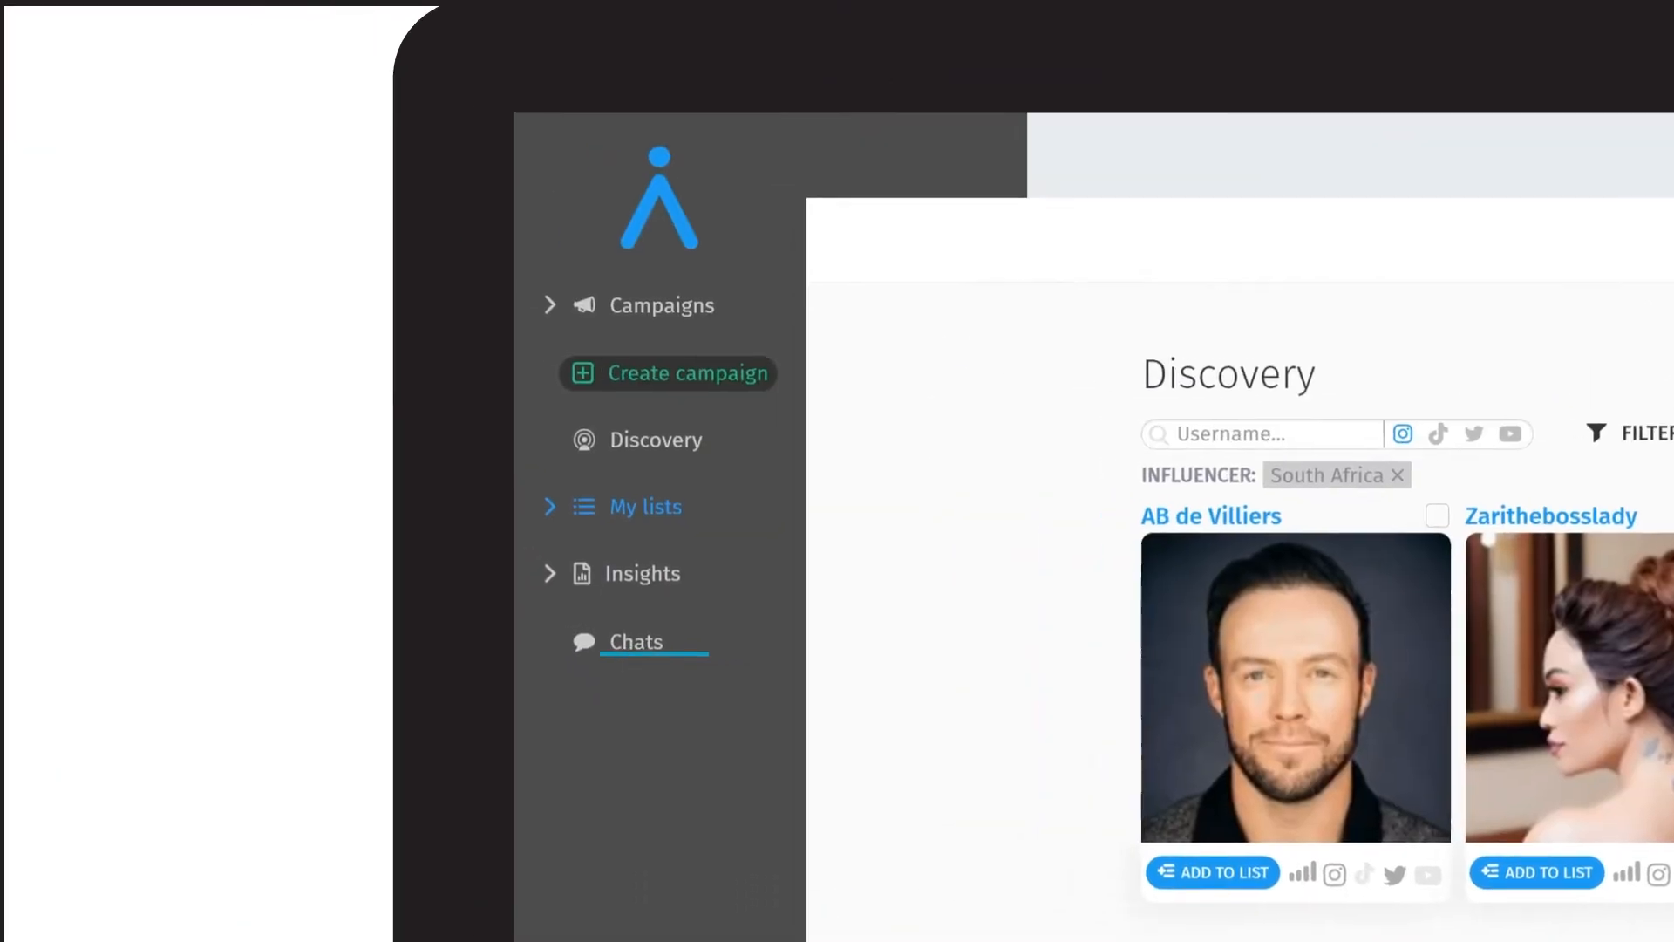
left_click(644, 506)
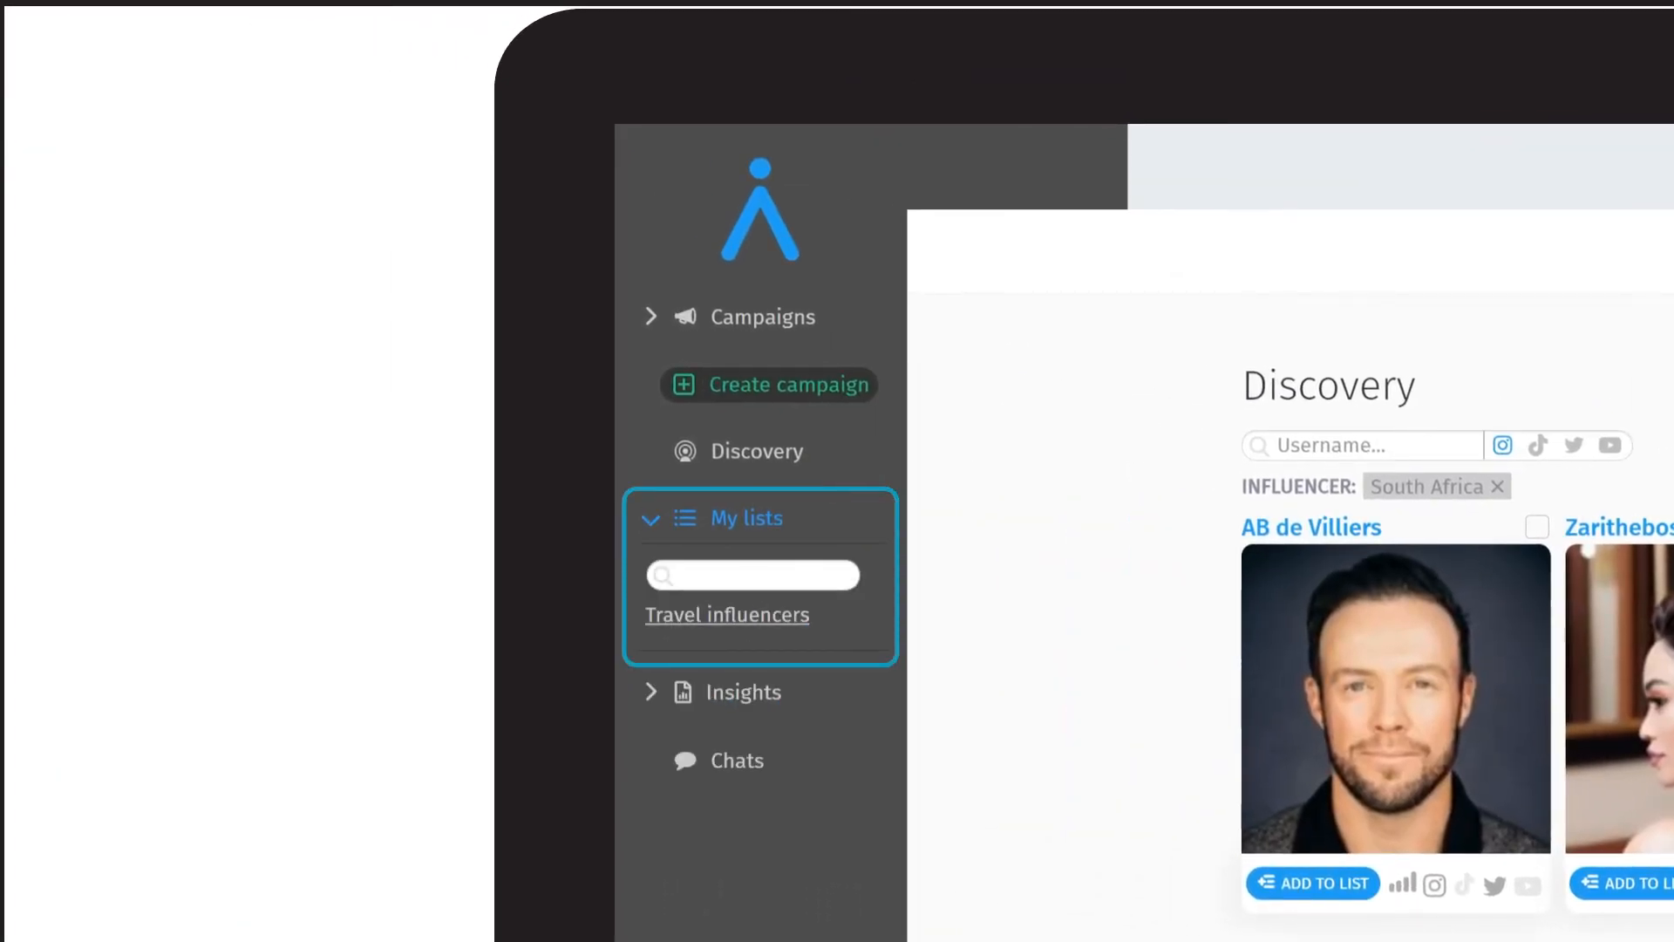
From Campaigns, open Havaianas Summer Starter Kit and check its first influencer
left_click(754, 316)
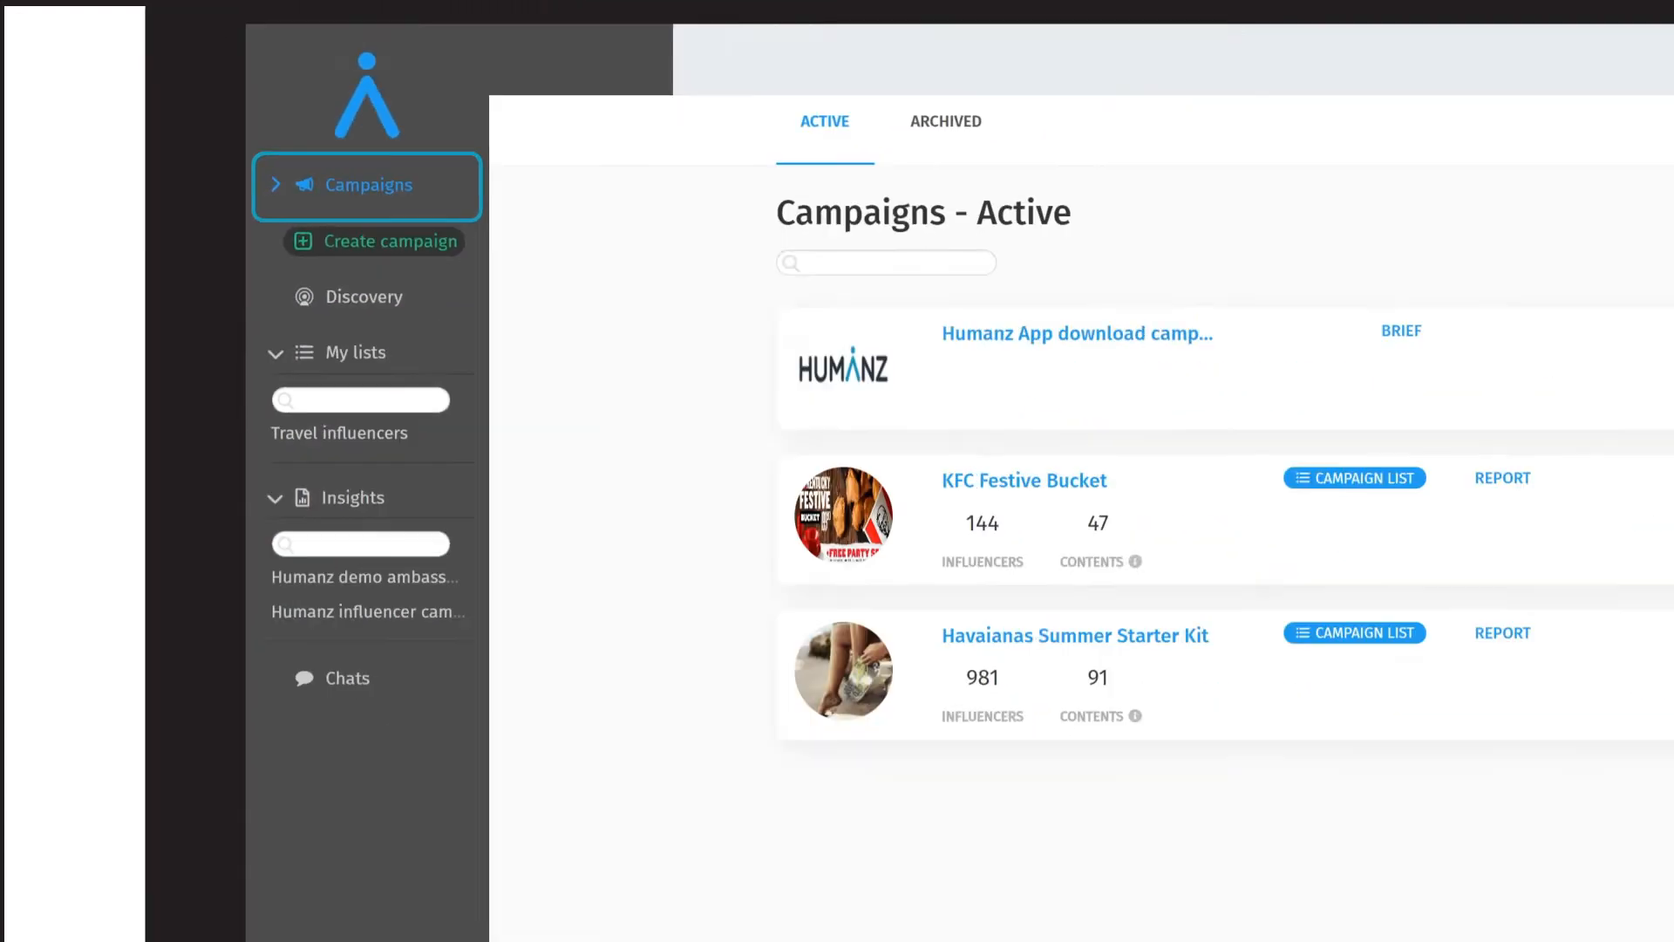
left_click(1353, 632)
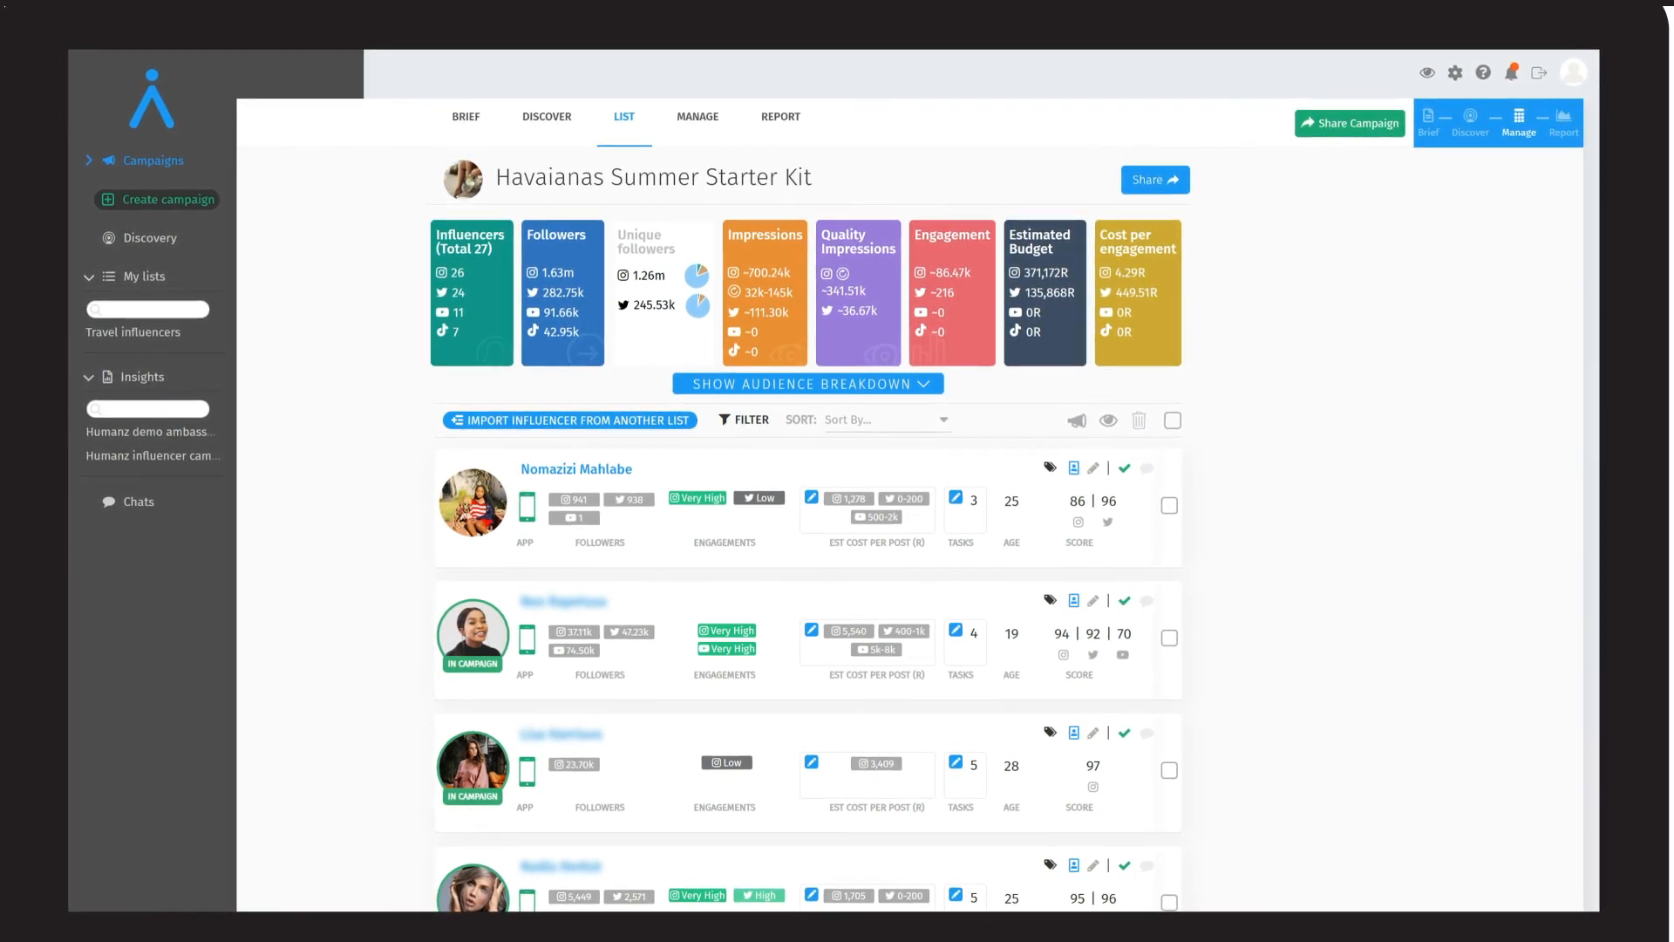
left_click(1169, 506)
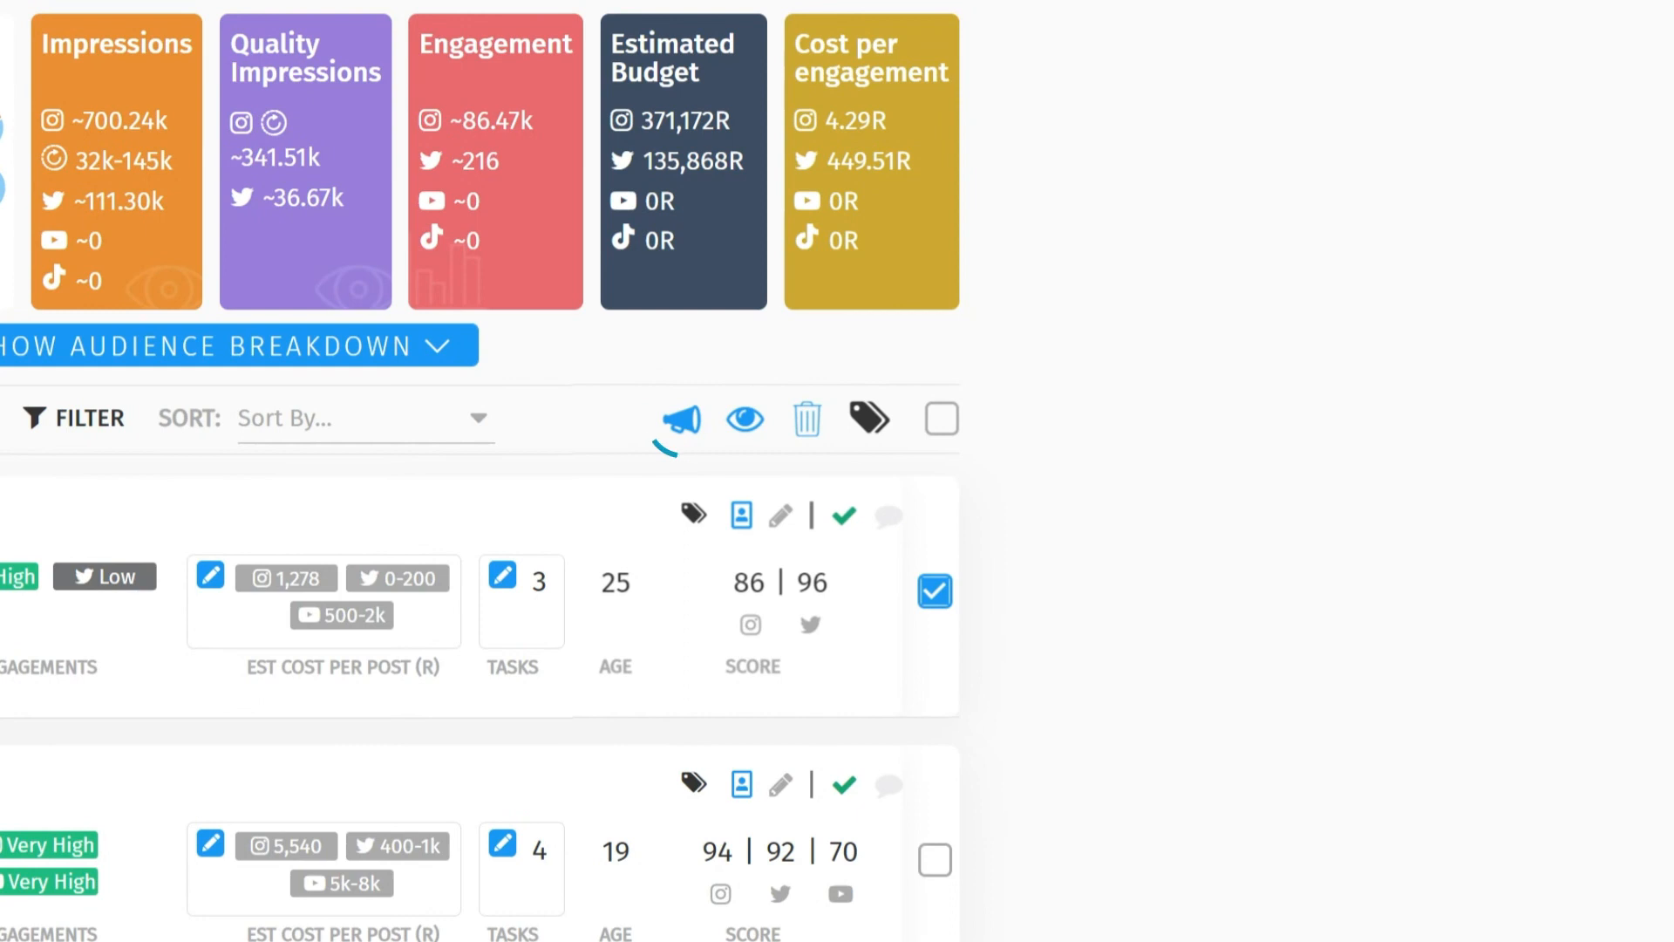